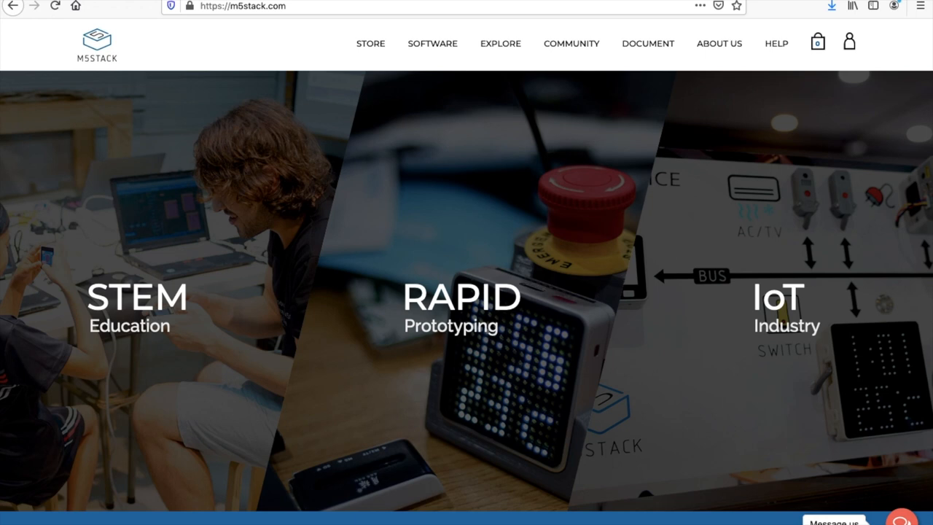
mouse_move(271, 32)
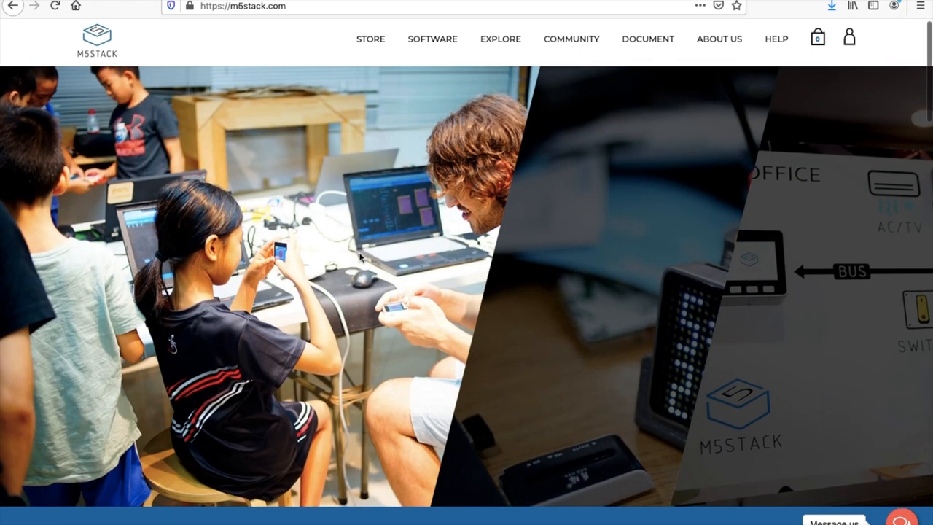
scroll(down, 3)
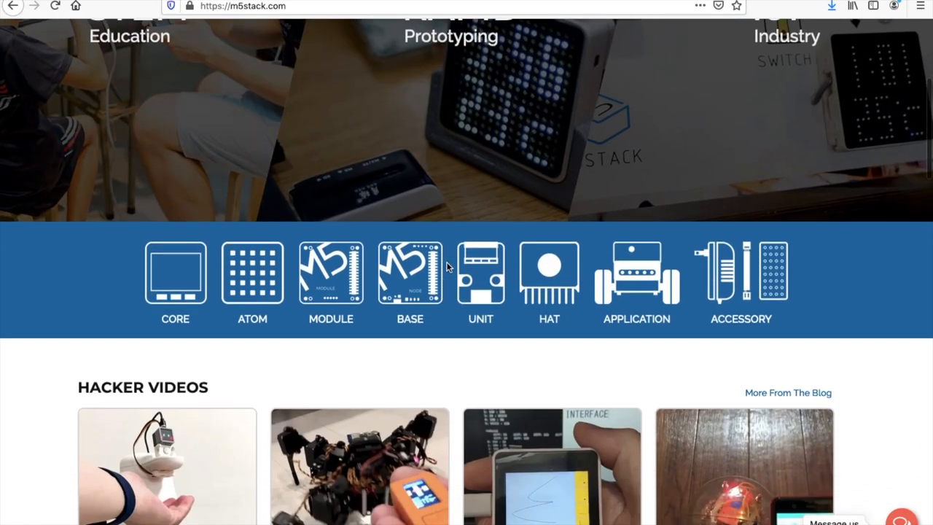
scroll(down, 3)
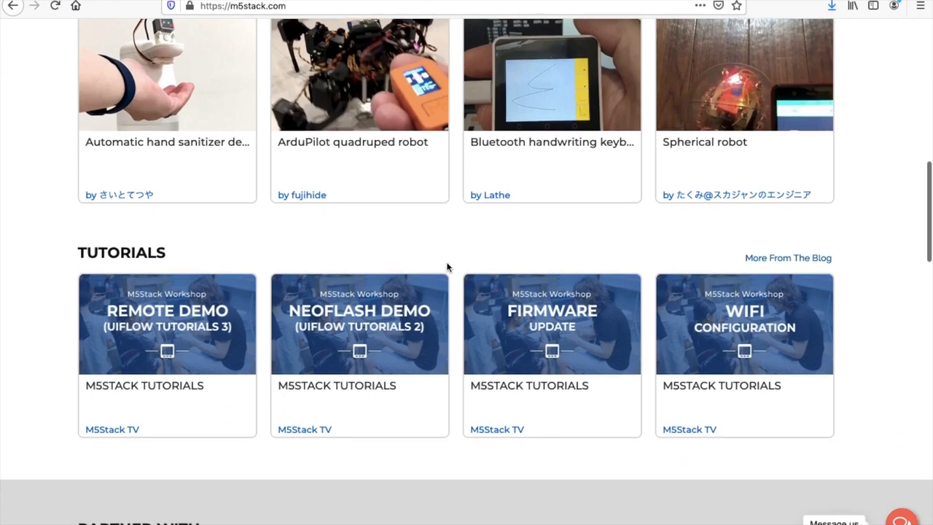
scroll(up, 3)
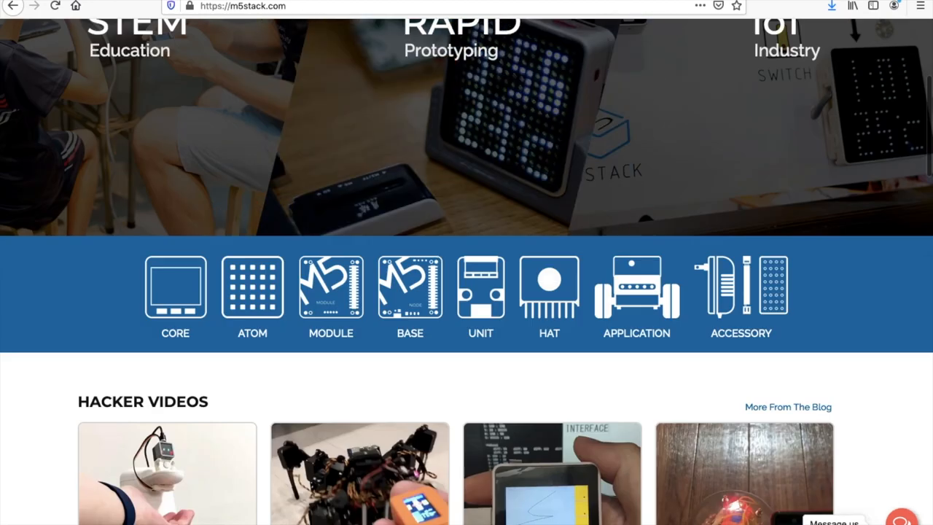
scroll(down, 3)
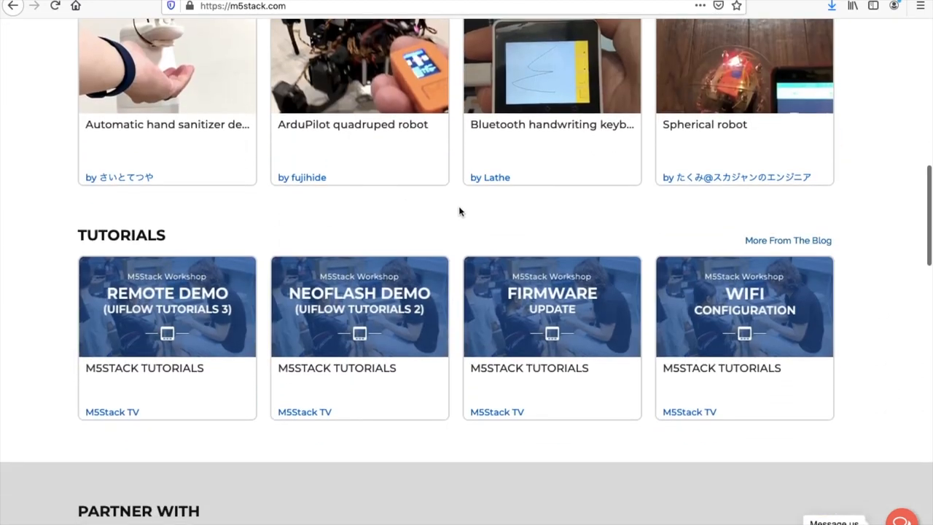
scroll(down, 3)
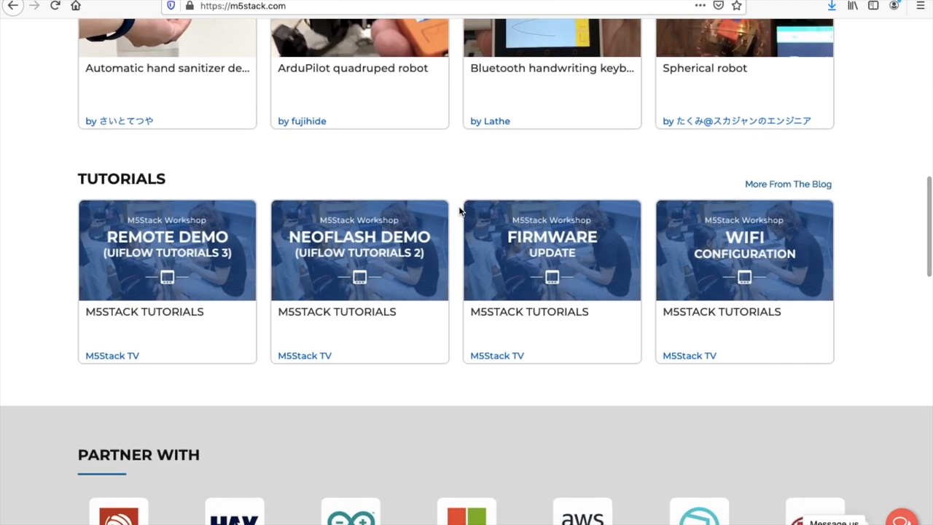
scroll(down, 3)
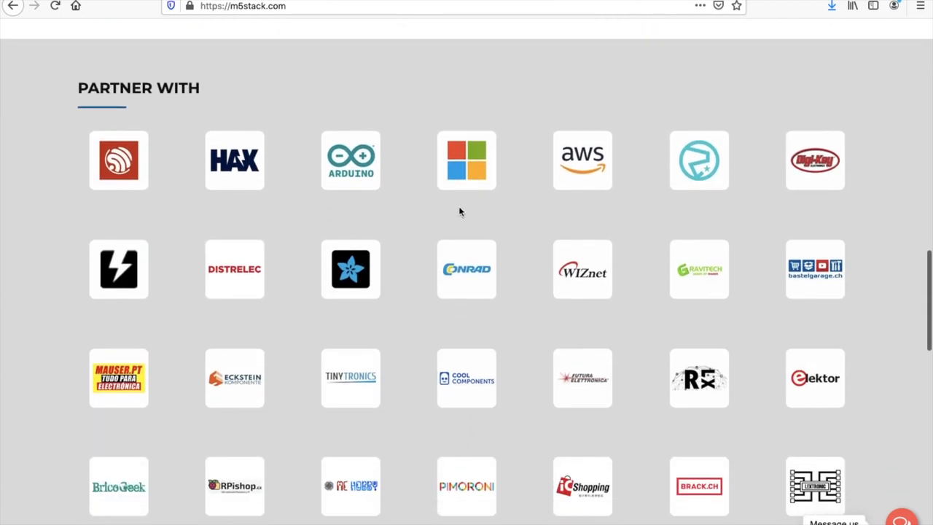
scroll(up, 3)
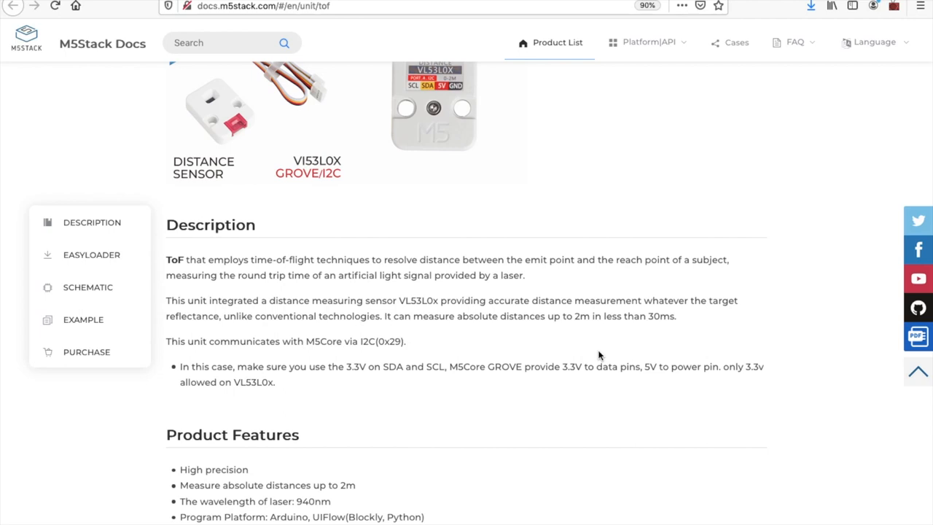
scroll(down, 3)
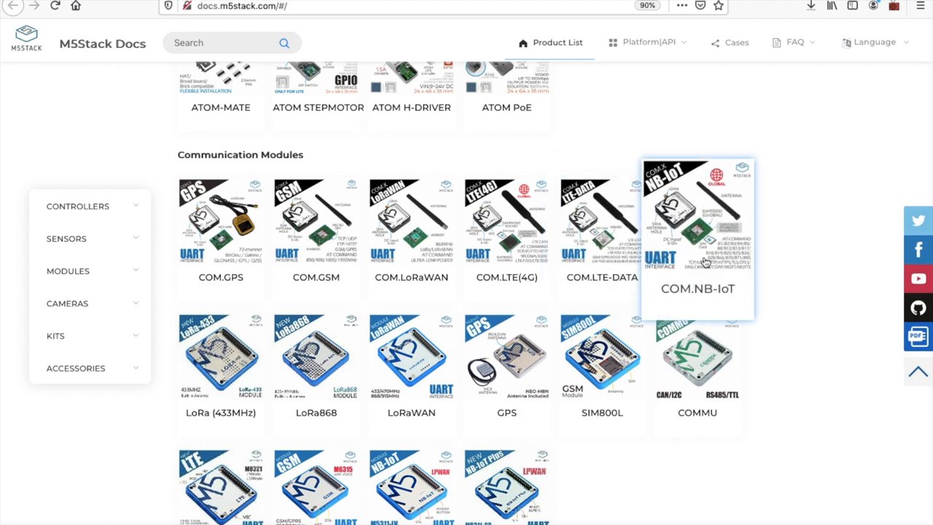
mouse_move(834, 257)
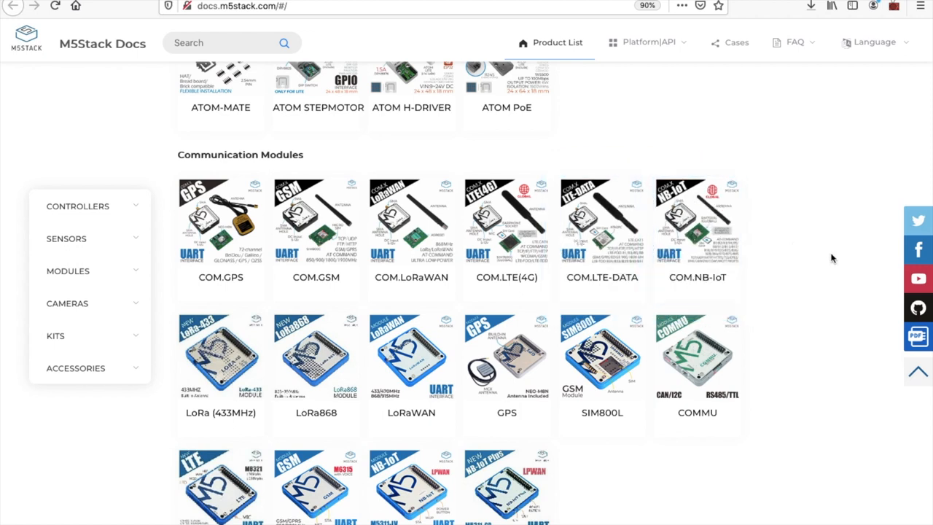